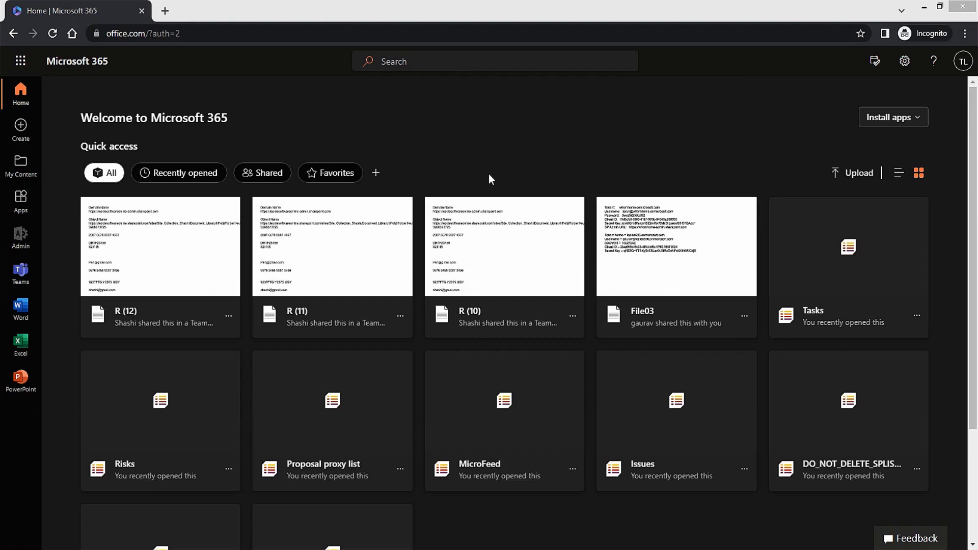
Step: Reach the Exchange admin center from the Microsoft 365 admin center
left_click(19, 62)
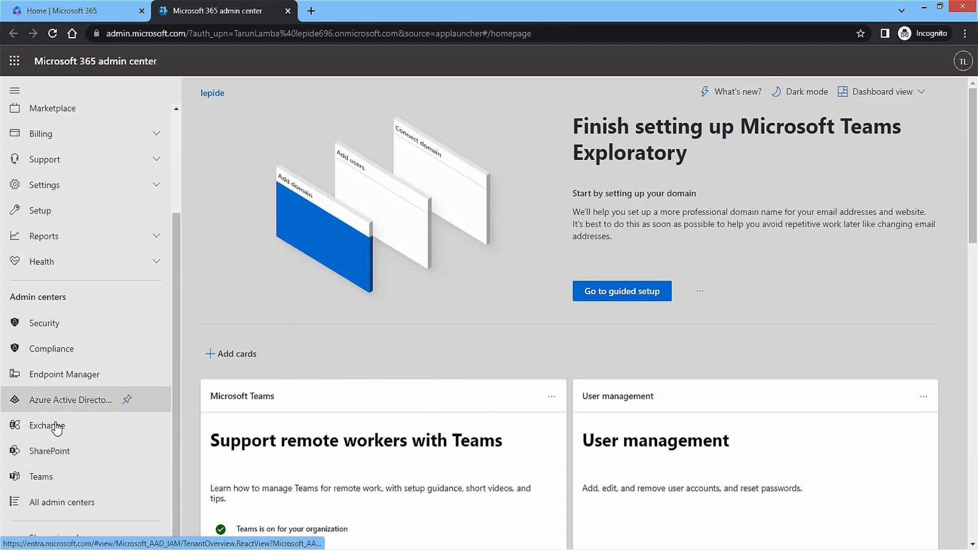
left_click(46, 426)
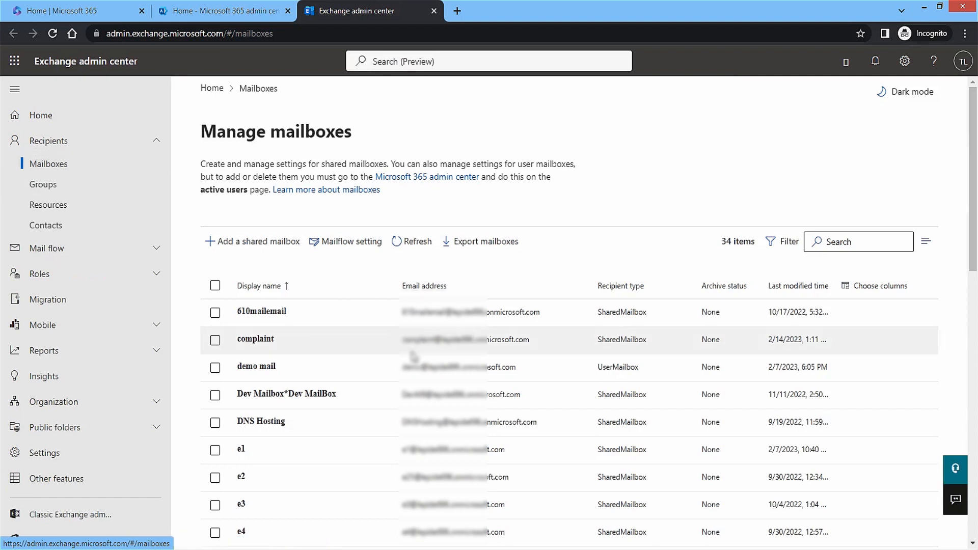
Step: Turn the mailbox archive on for mailbox-01_d1 via its Others settings and save
scroll("down", 3)
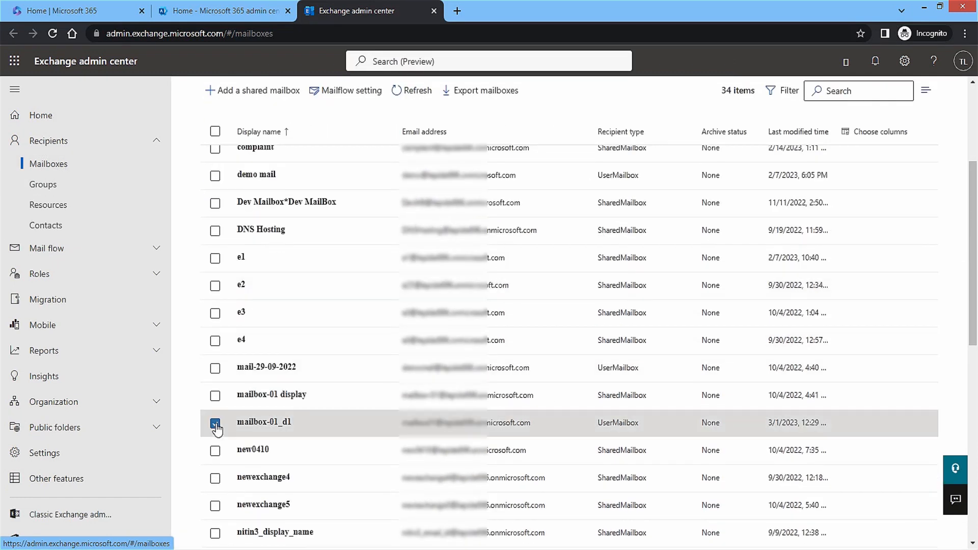
left_click(214, 423)
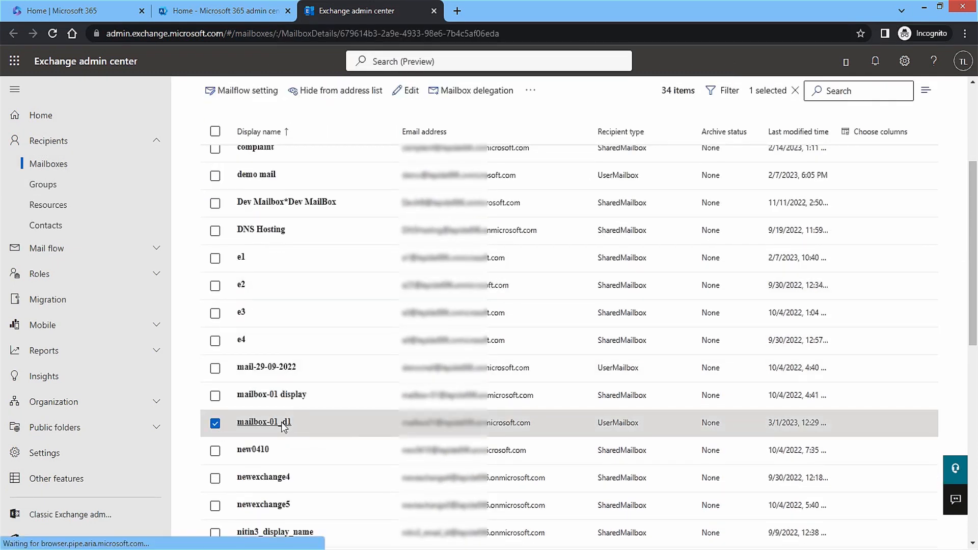
left_click(263, 422)
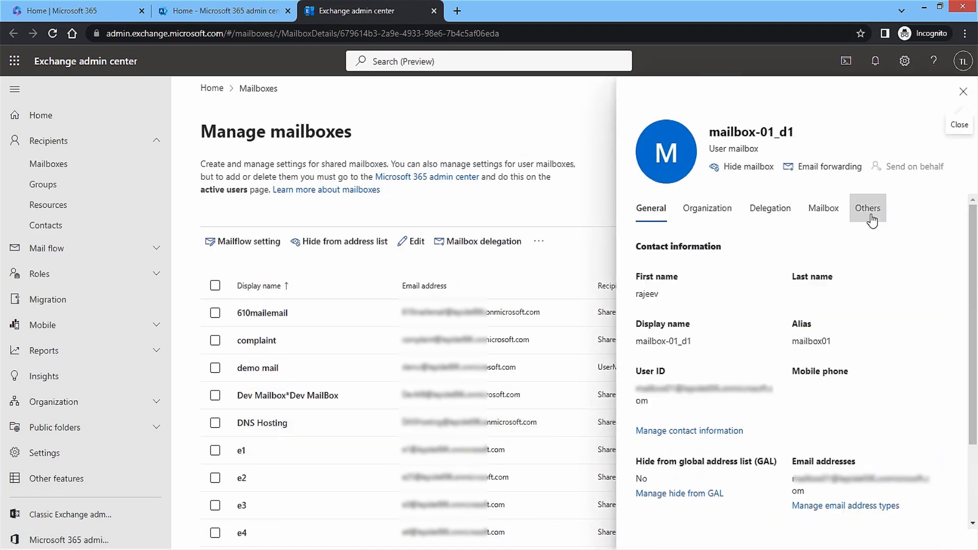
left_click(865, 208)
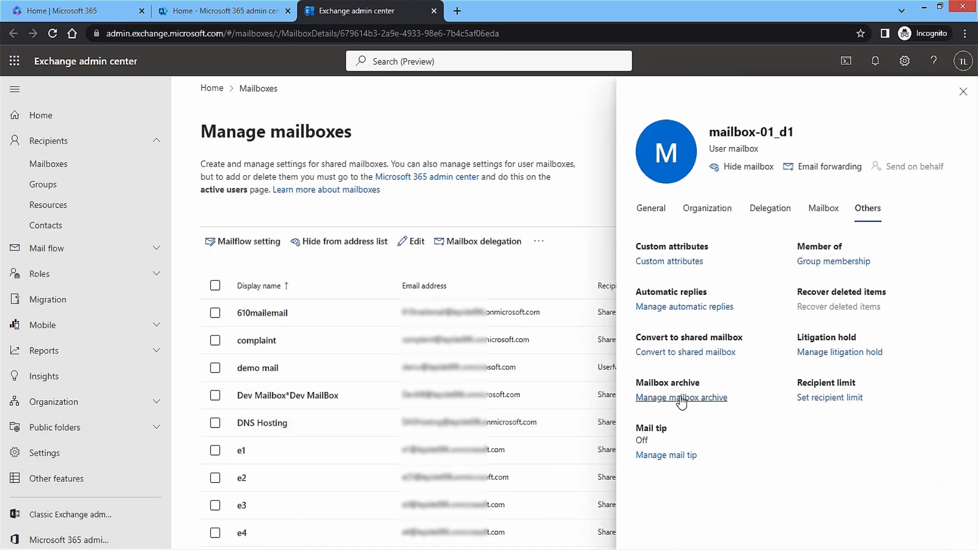
left_click(680, 397)
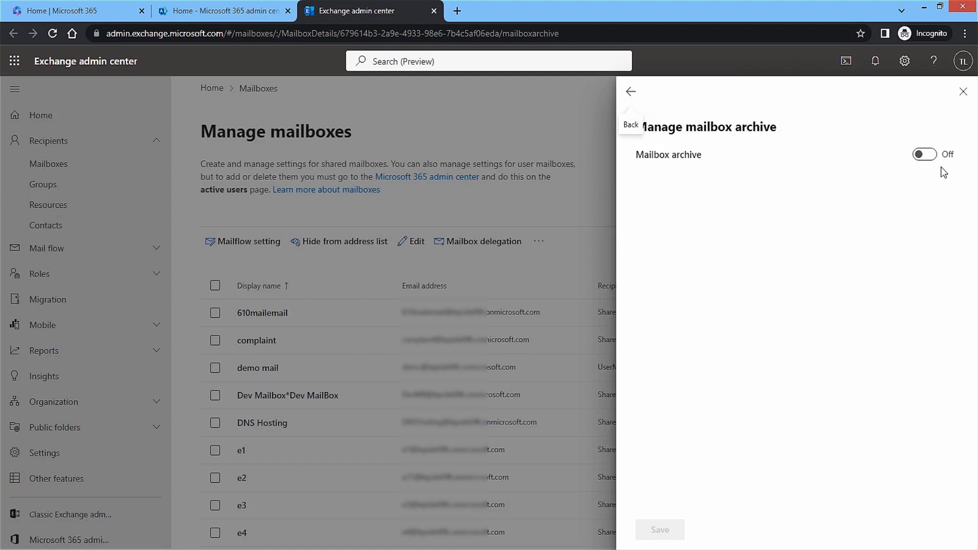
left_click(924, 154)
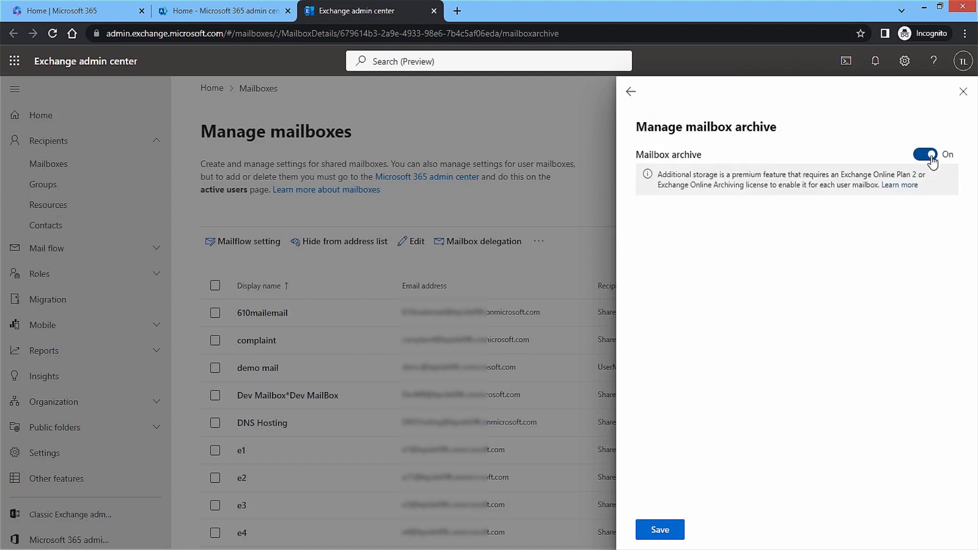
left_click(658, 530)
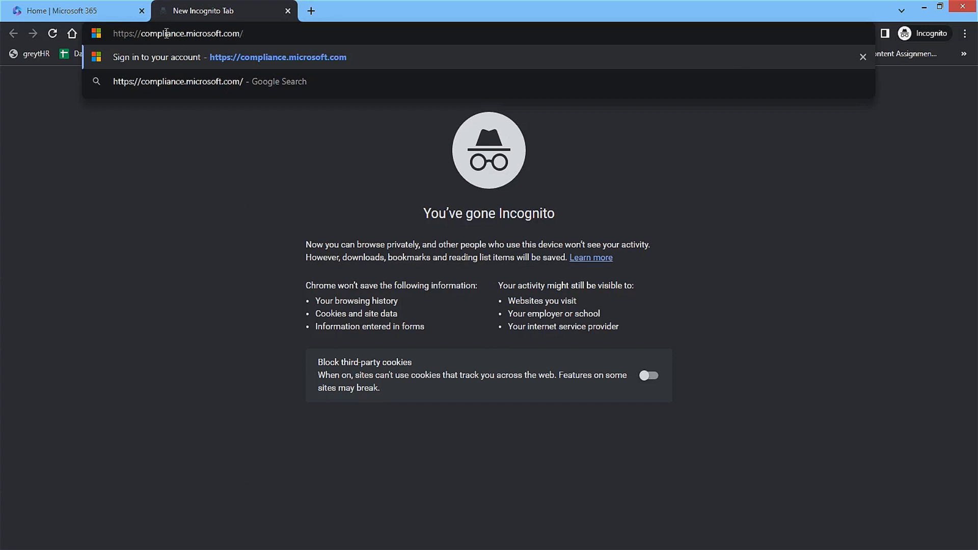
Step: Load compliance.microsoft.com in the new browser tab
key("Enter")
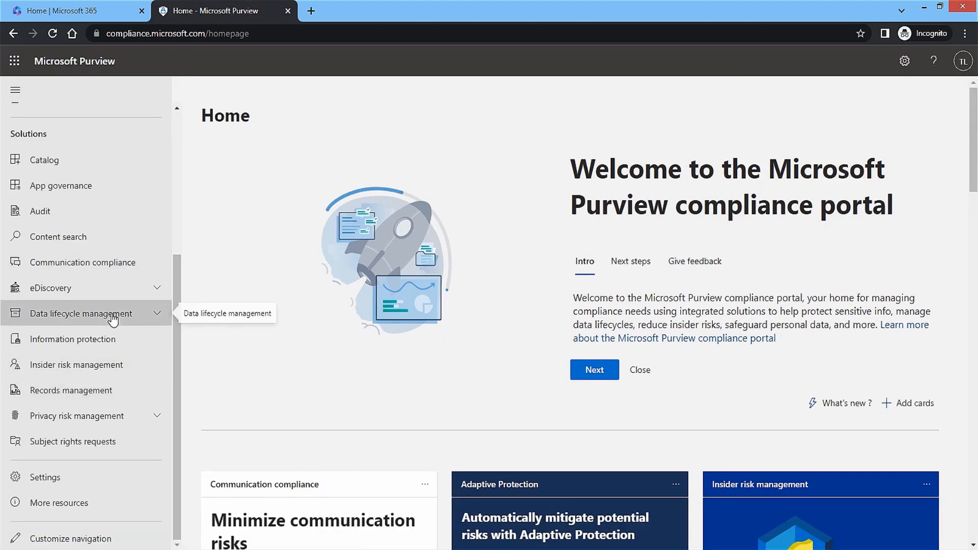
Step: Start a new retention policy under Data lifecycle management > Retention policies
left_click(79, 313)
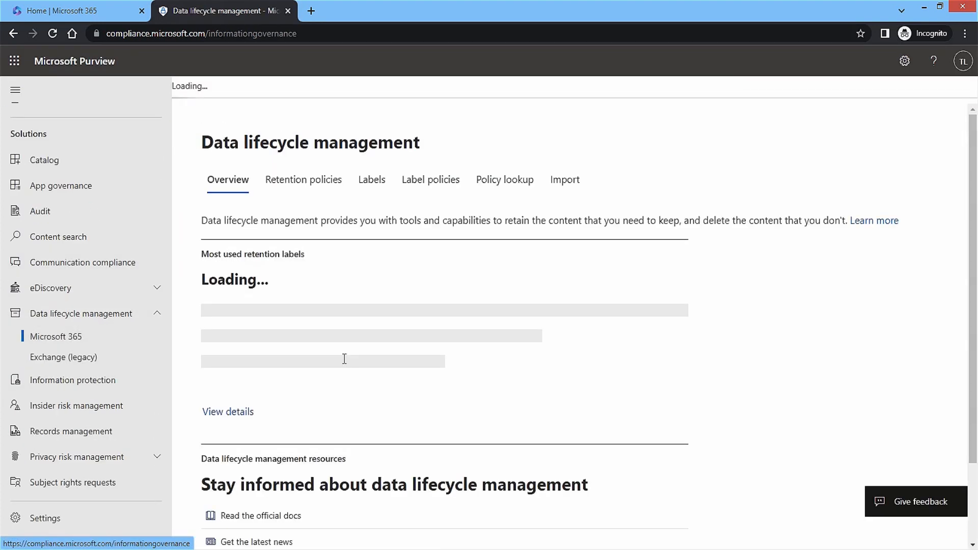
left_click(303, 179)
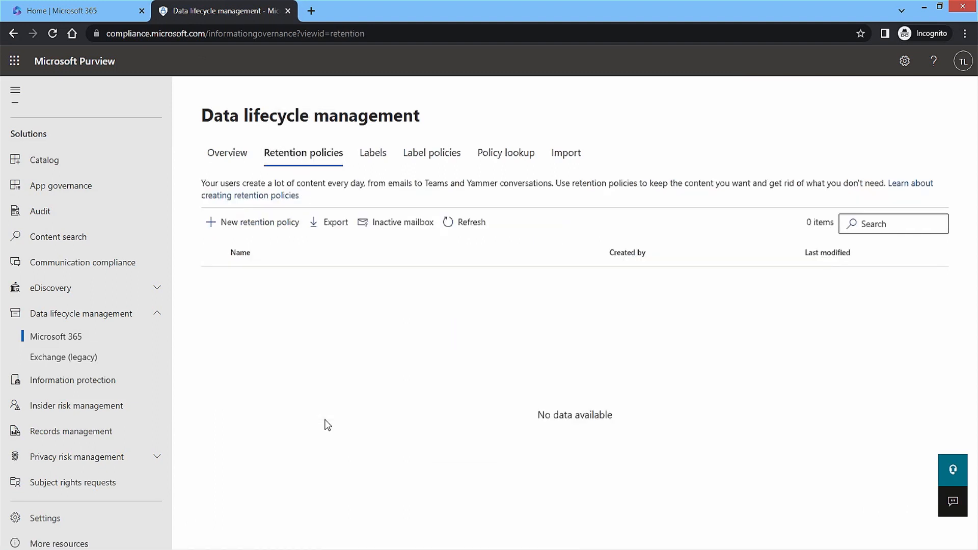
left_click(258, 222)
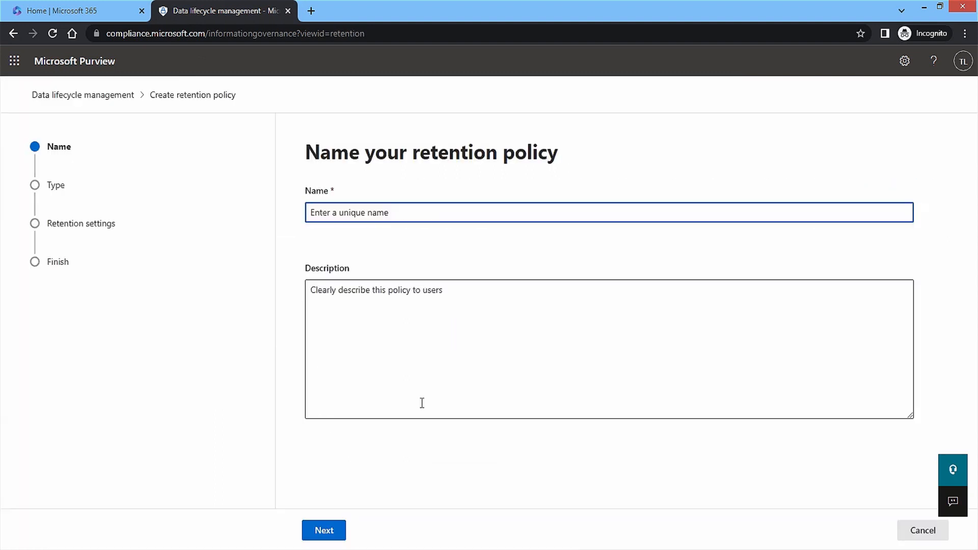
Step: Name it Accidental-Mailbox-Deletion-Retention with description 'This Policy will retain mailboxes from accidental deletion.' and continue
type("Accidental-Mailbox-Deletion-Retention")
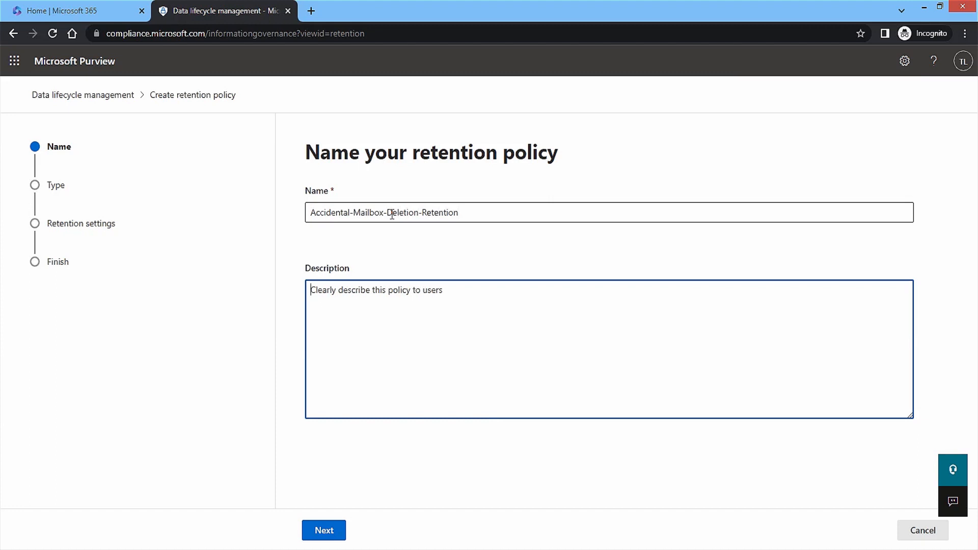
type("This Policy will retain mailboxes from accidental deletion.")
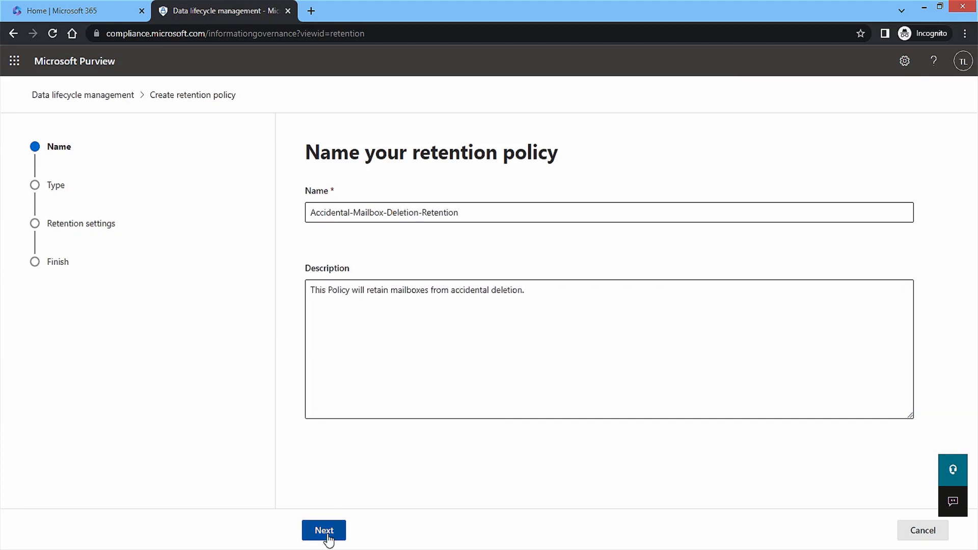
left_click(323, 535)
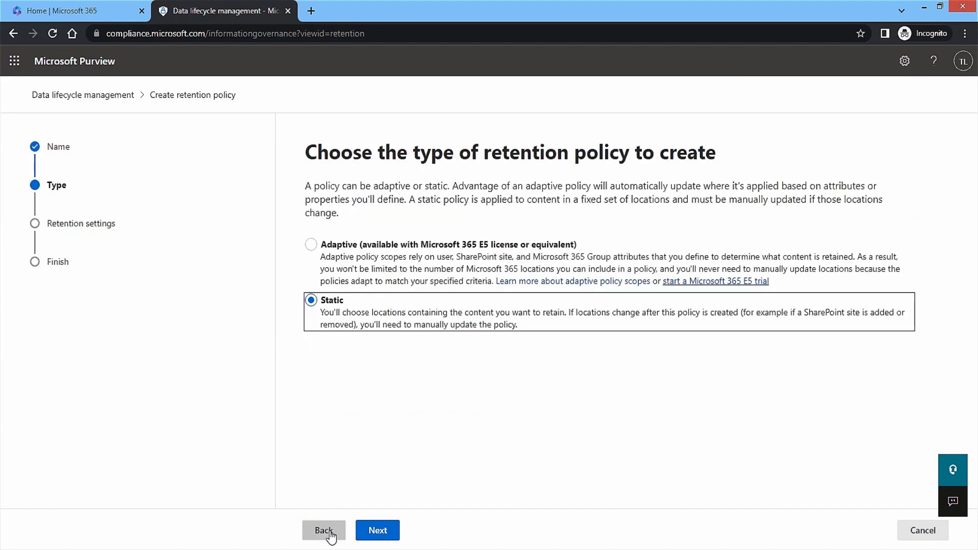
mouse_move(414, 355)
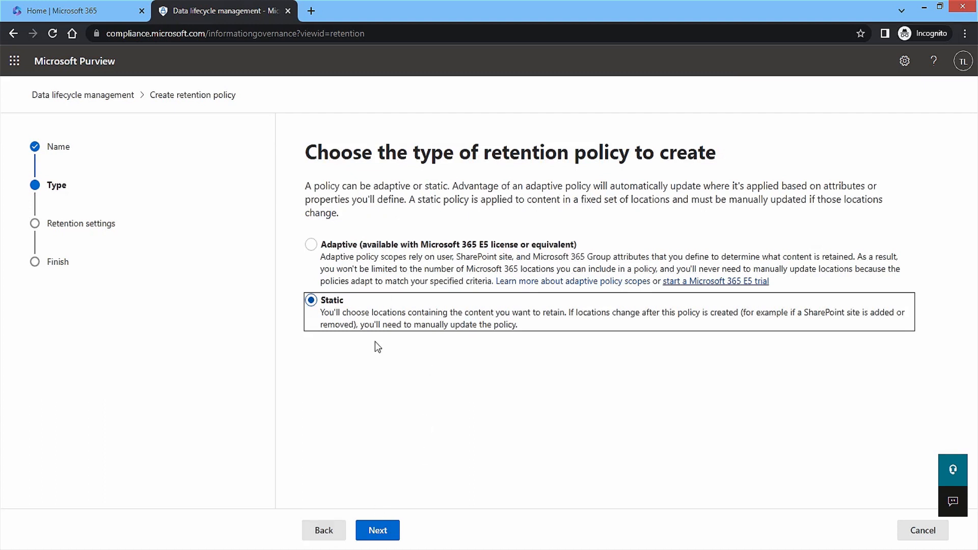
mouse_move(349, 307)
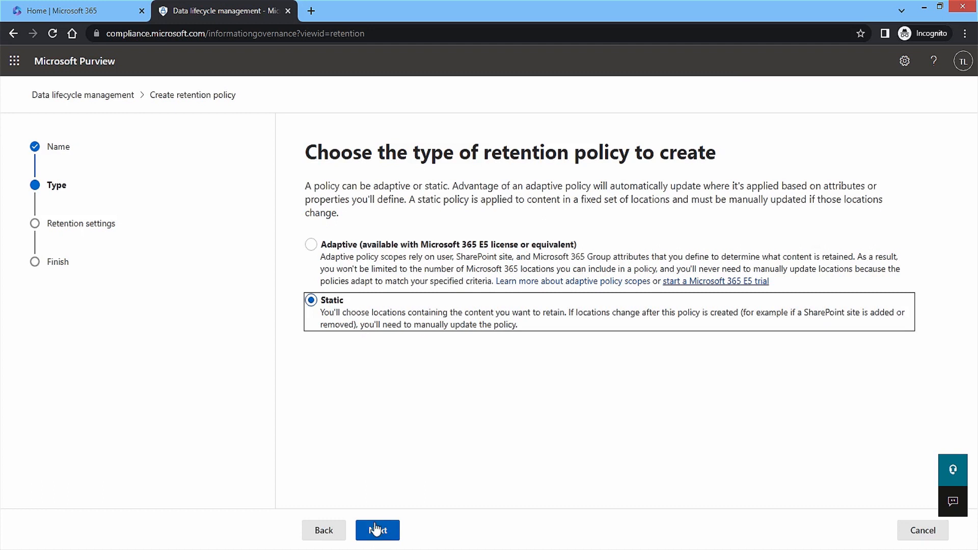
Step: Keep the static type, add Exchange public folders to the locations and continue to retention settings
left_click(376, 530)
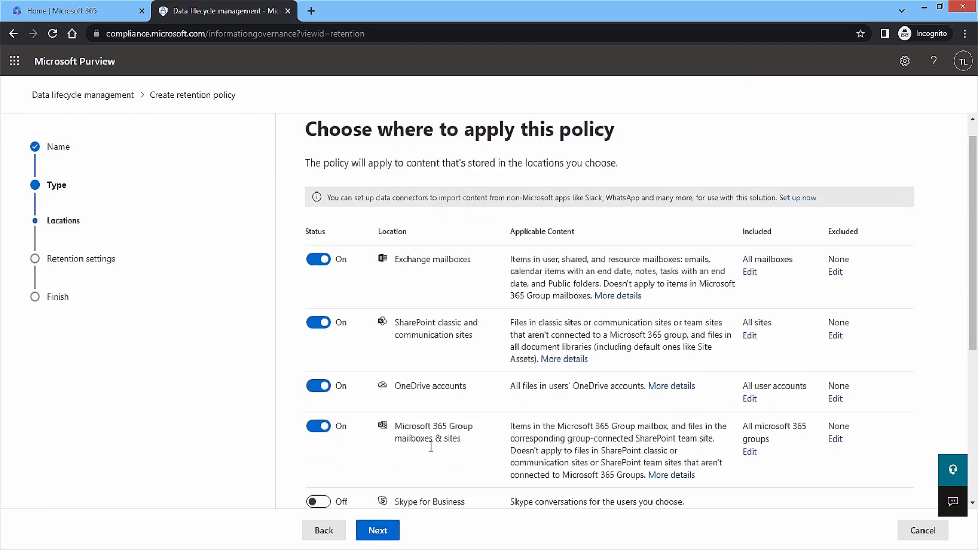
scroll("down", 3)
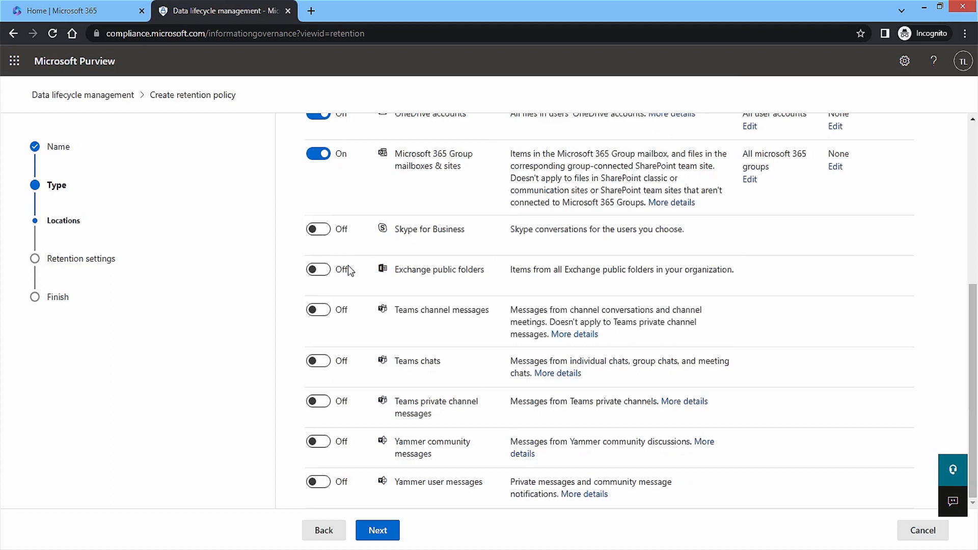
left_click(318, 268)
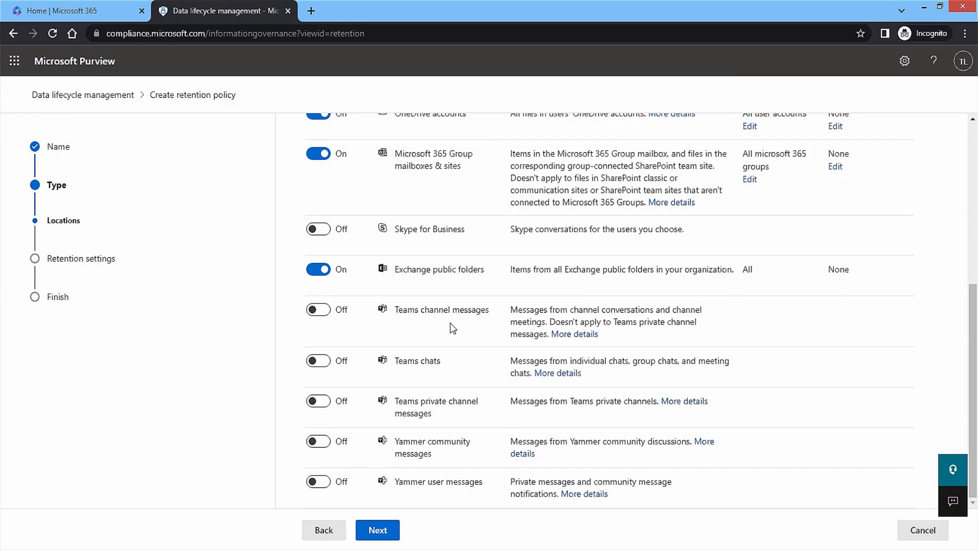
left_click(376, 529)
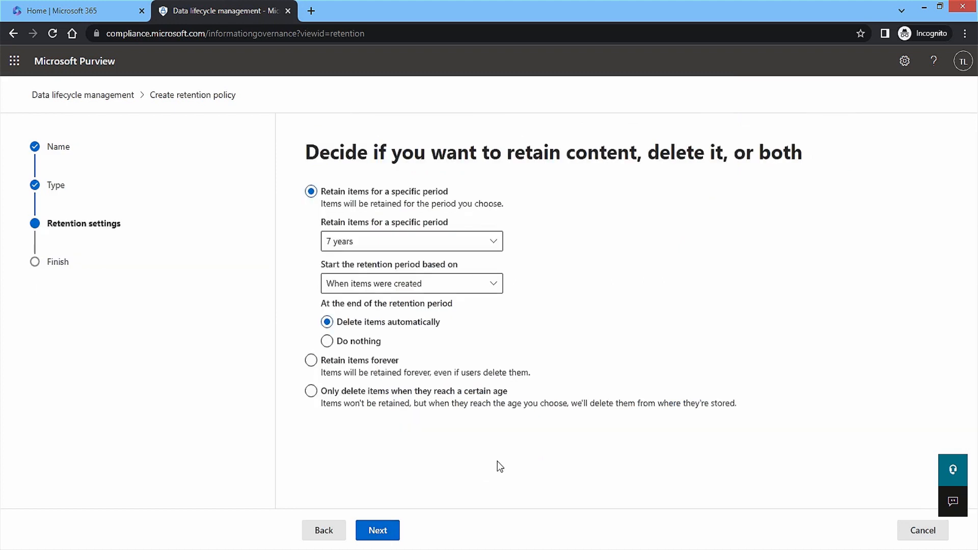
Step: Retain items 7 years from creation with automatic deletion, then continue to review
left_click(410, 241)
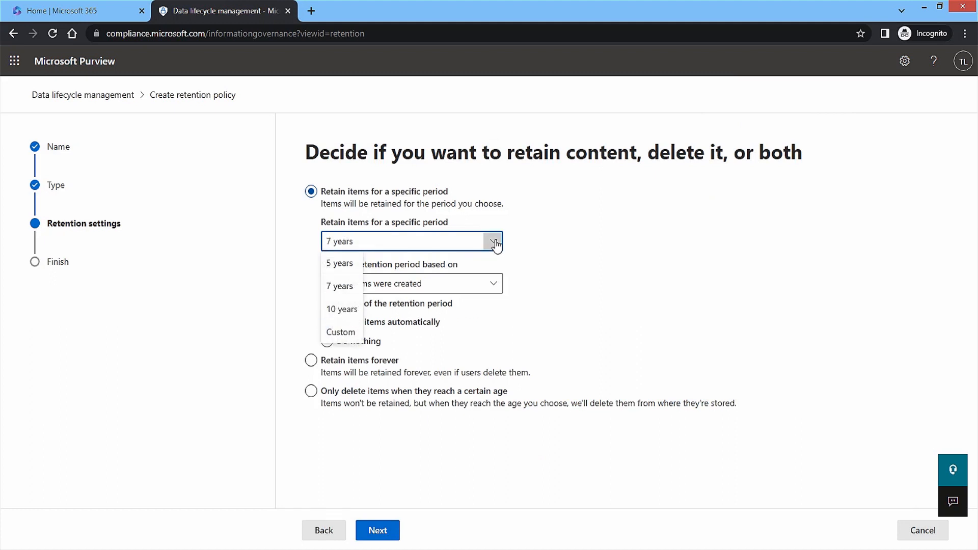
left_click(339, 286)
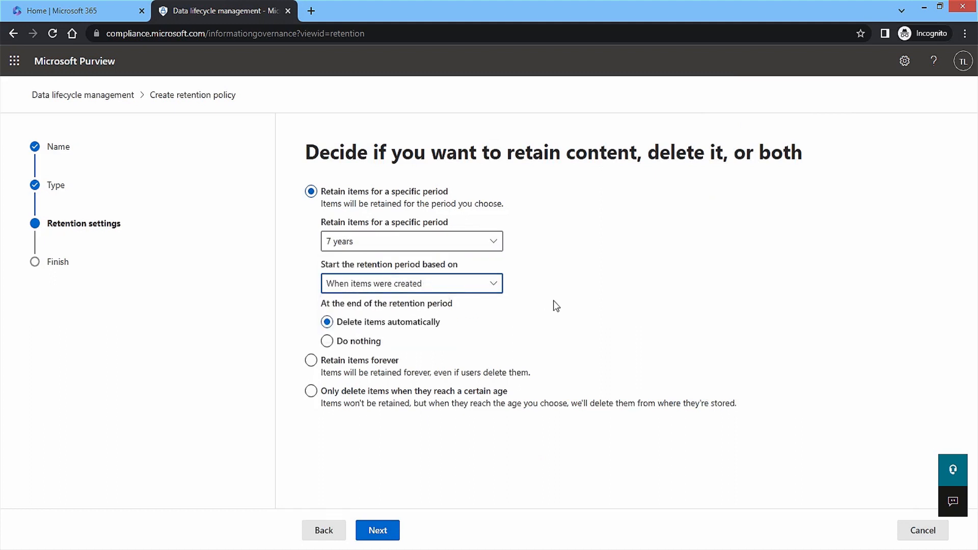
left_click(311, 391)
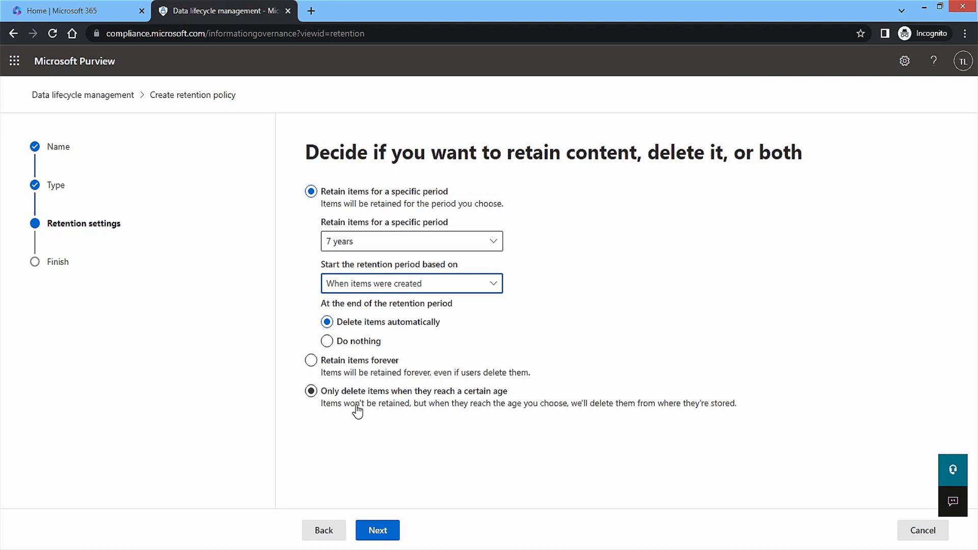
left_click(377, 529)
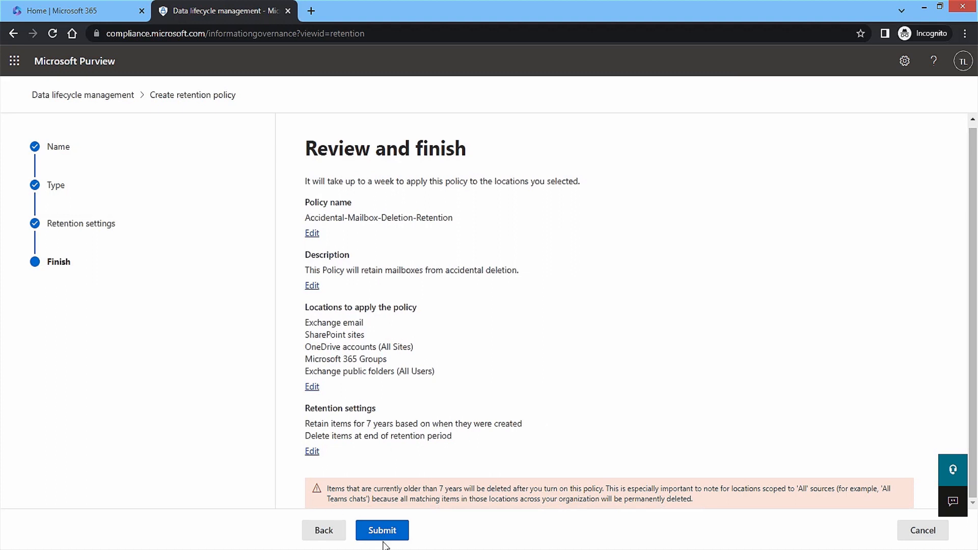
Step: Submit the Accidental-Mailbox-Deletion-Retention policy for creation
left_click(380, 530)
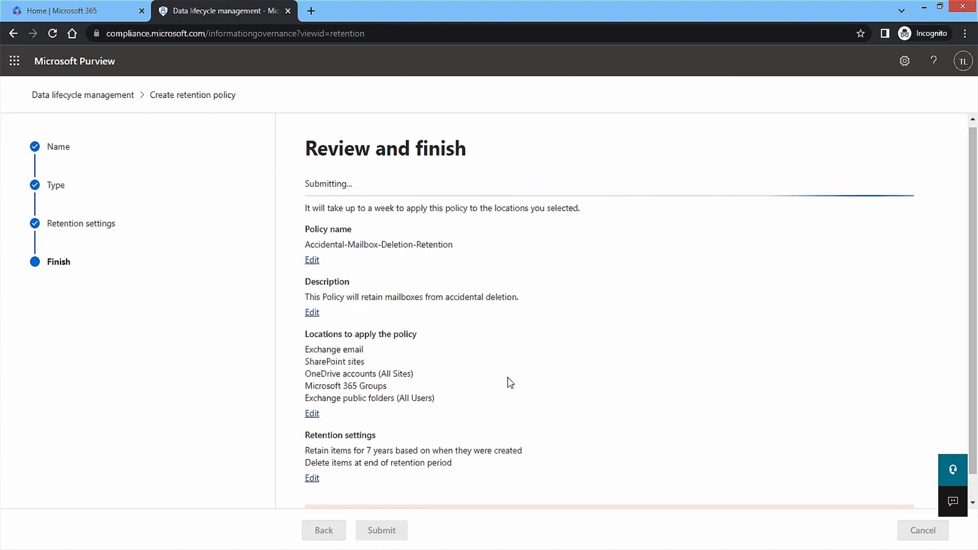